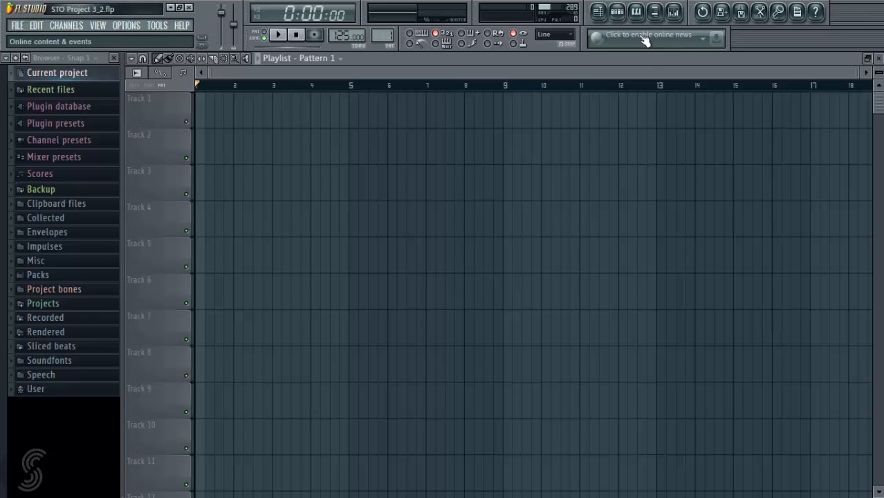
mouse_move(616, 11)
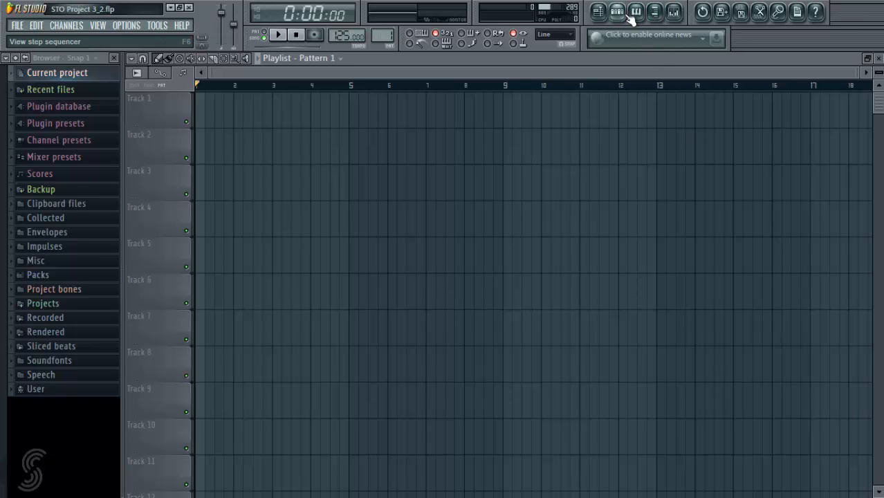
Show the step sequencer with Pattern 1's kick, clap, hat, snare, shaker and bass steps.
click(635, 11)
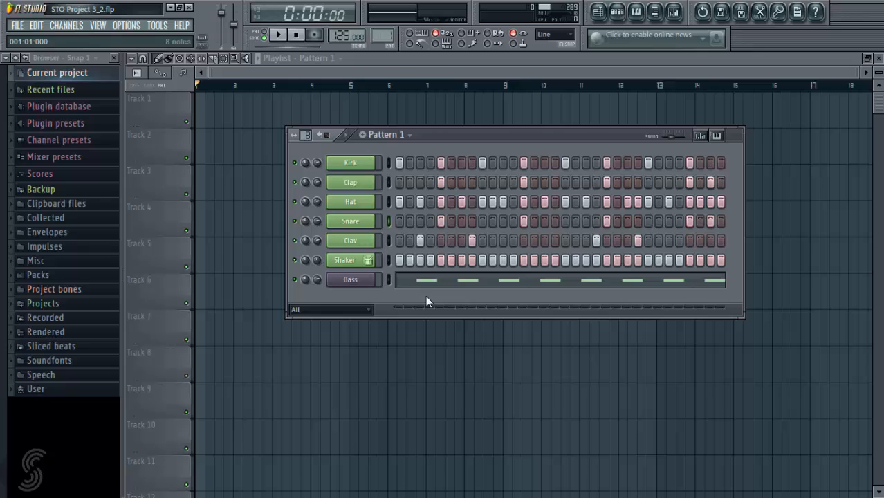
mouse_move(714, 161)
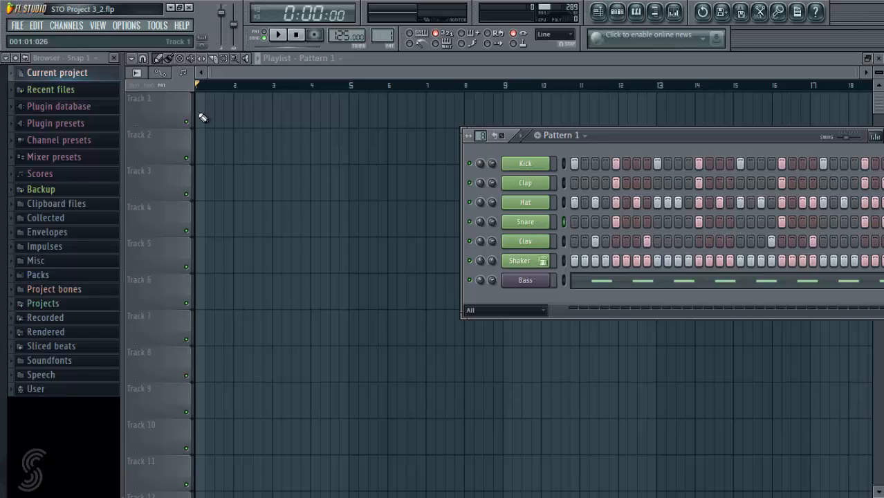
Paint a Pattern 1 clip at bar 1 of Track 1, then play and stop it in song mode.
click(214, 108)
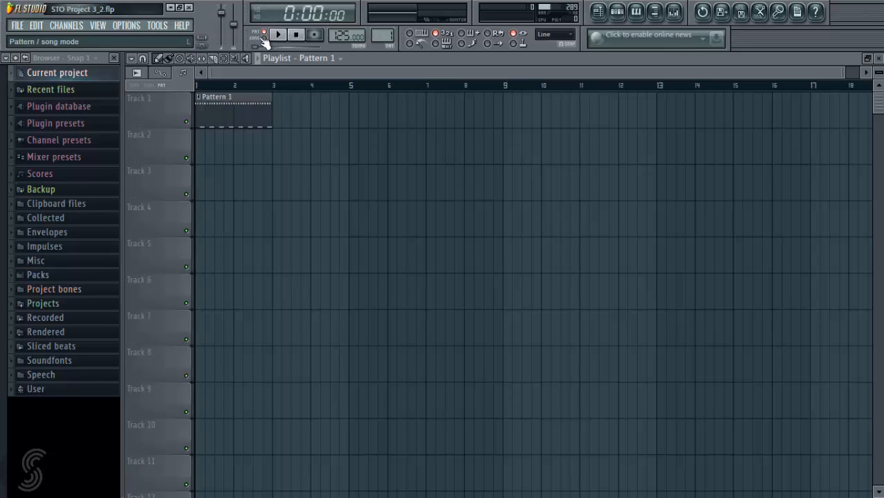
mouse_move(269, 44)
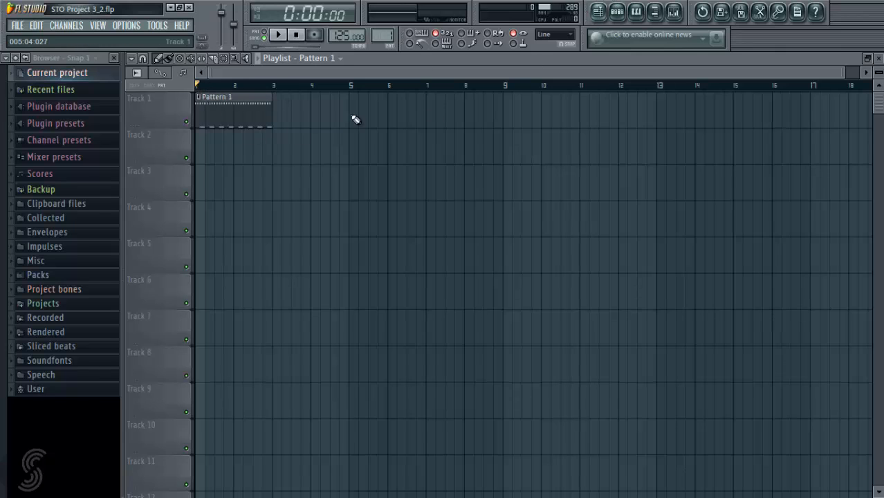
click(276, 35)
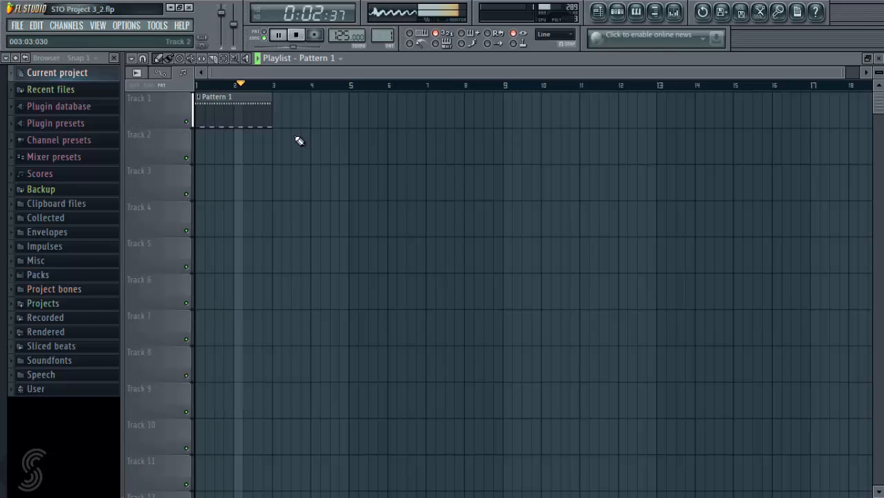
click(296, 35)
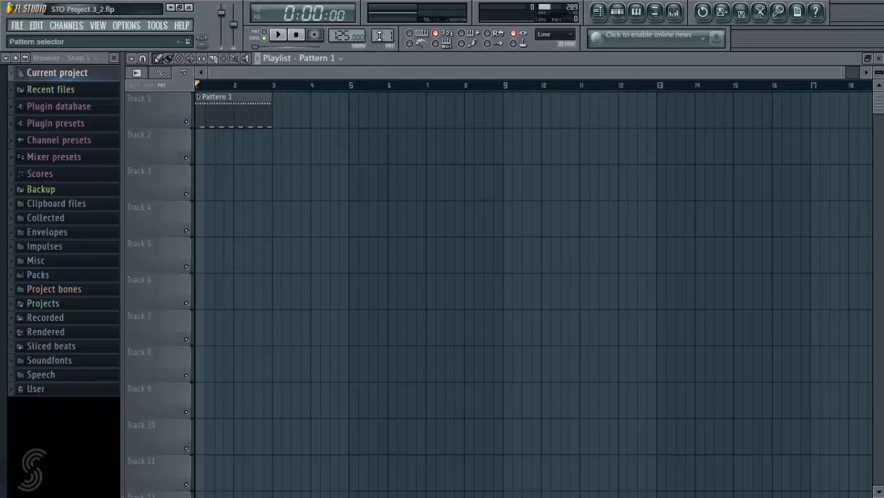
Select Pattern 2 and paint it at bar 3 of Track 1, then play the two-pattern sequence.
click(381, 33)
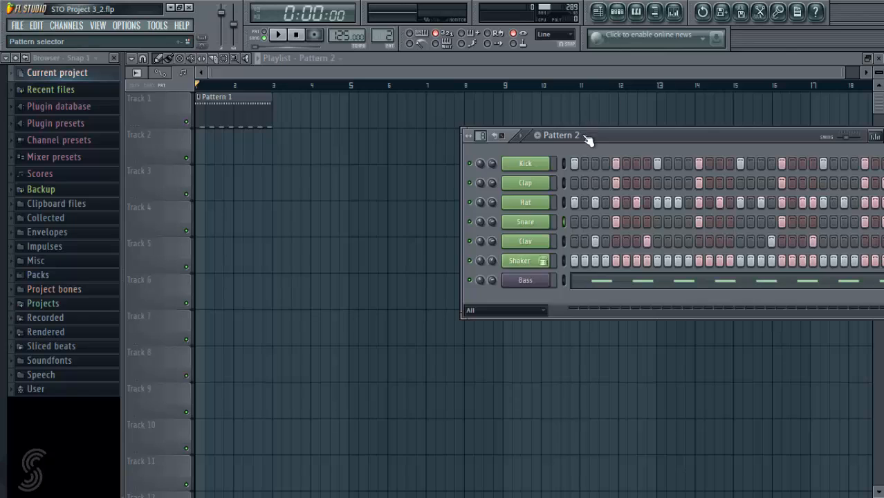
click(584, 136)
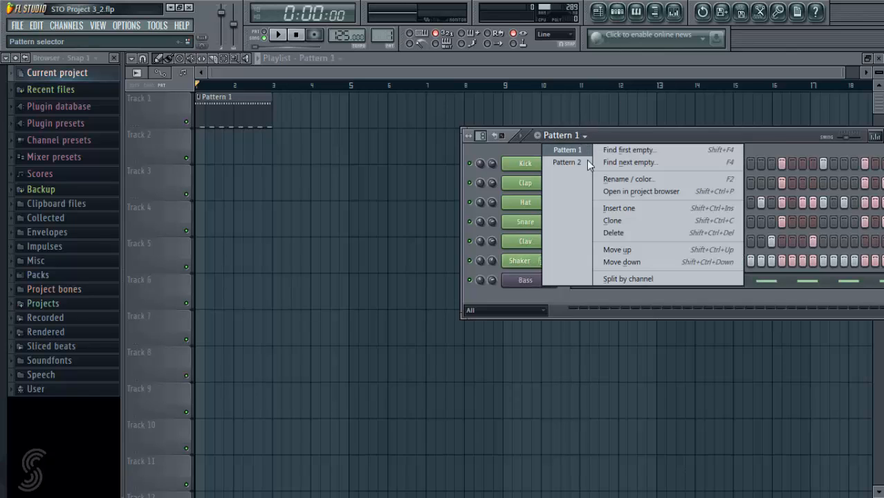
click(566, 162)
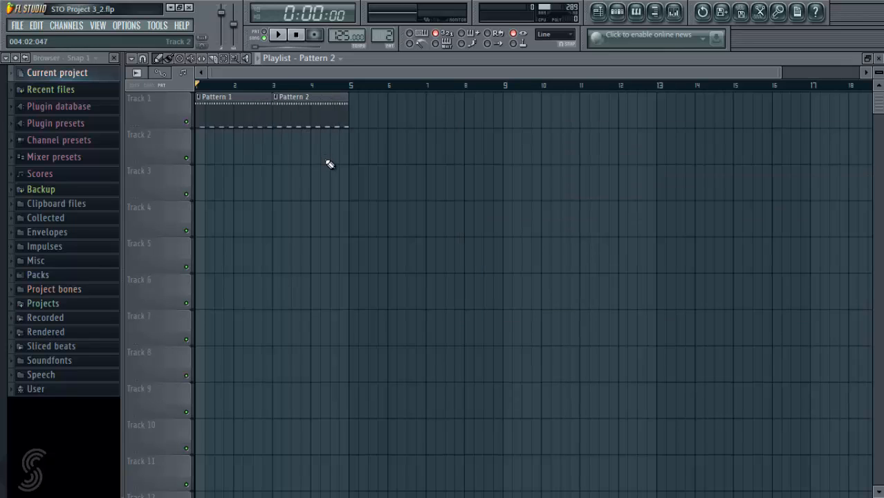
click(277, 35)
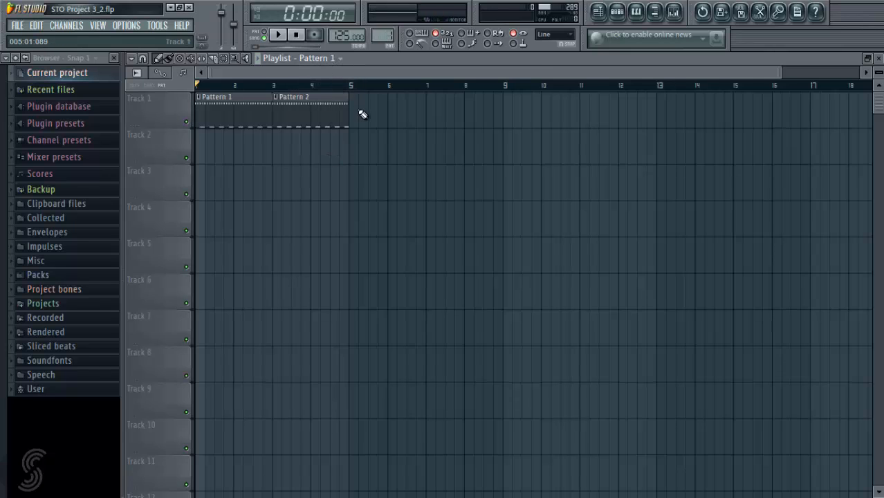
Paint Pattern 1 at bar 5 and Pattern 2 at bar 7 of Track 1.
click(339, 58)
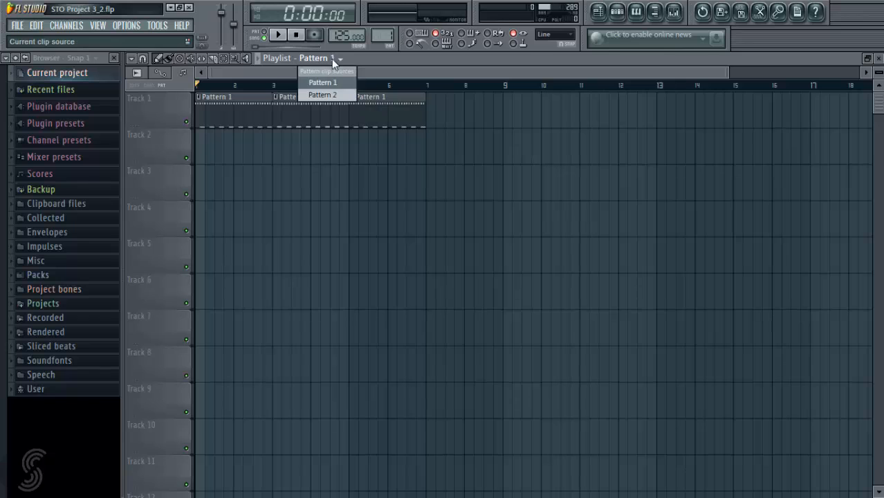
click(323, 94)
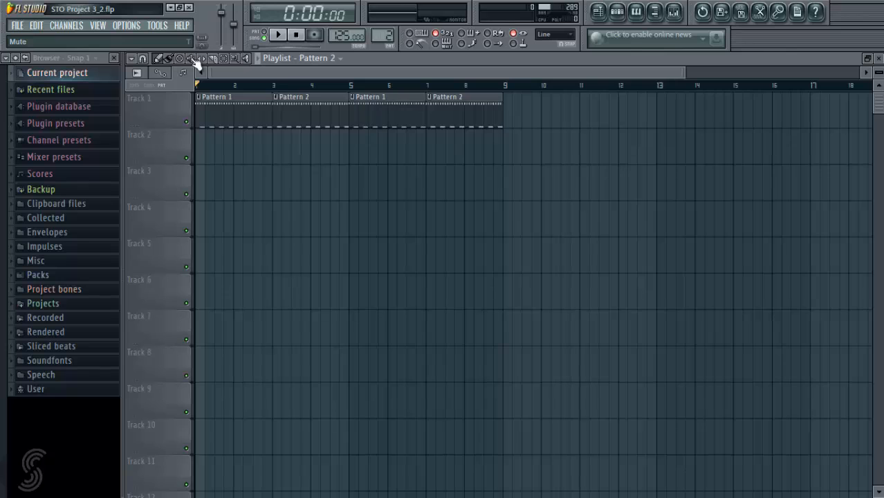
Zoom the playlist out horizontally so more bars of the arrangement are visible.
click(222, 58)
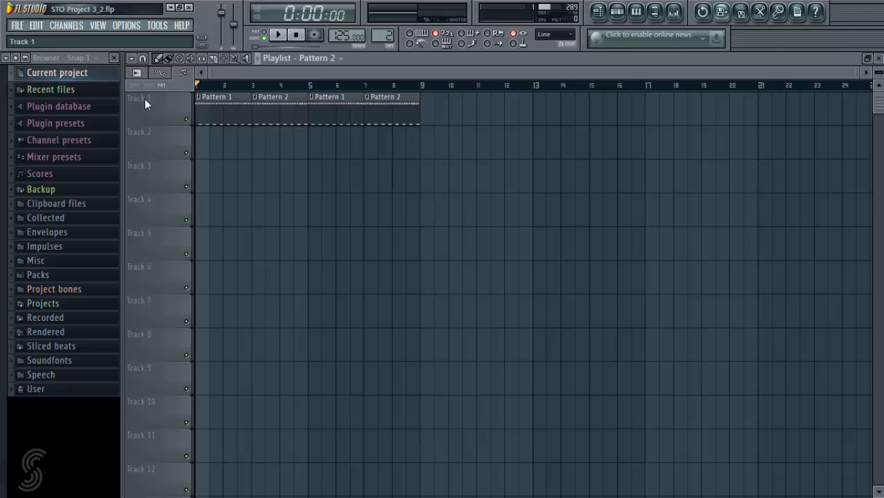
scroll(down, 3)
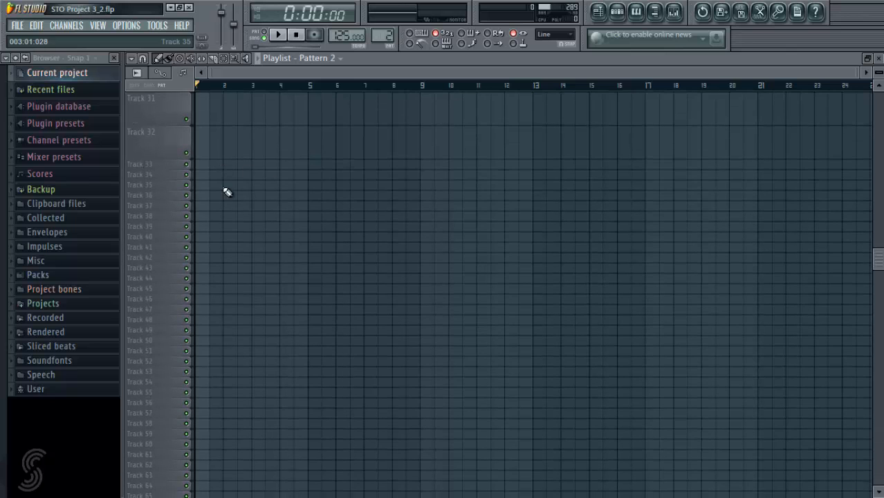
scroll(down, 3)
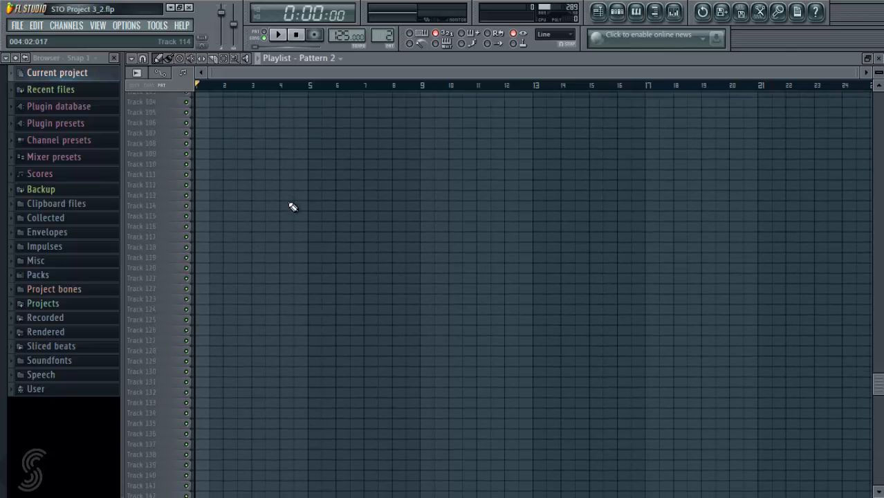
scroll(down, 3)
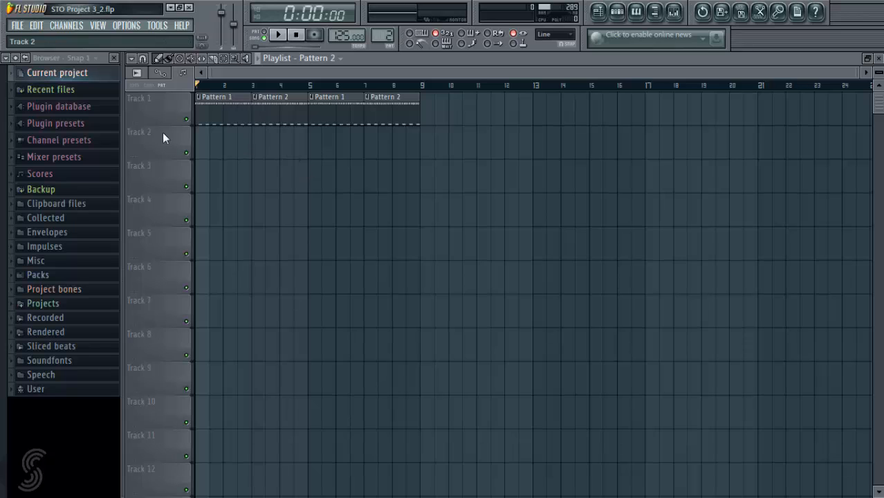
mouse_move(310, 141)
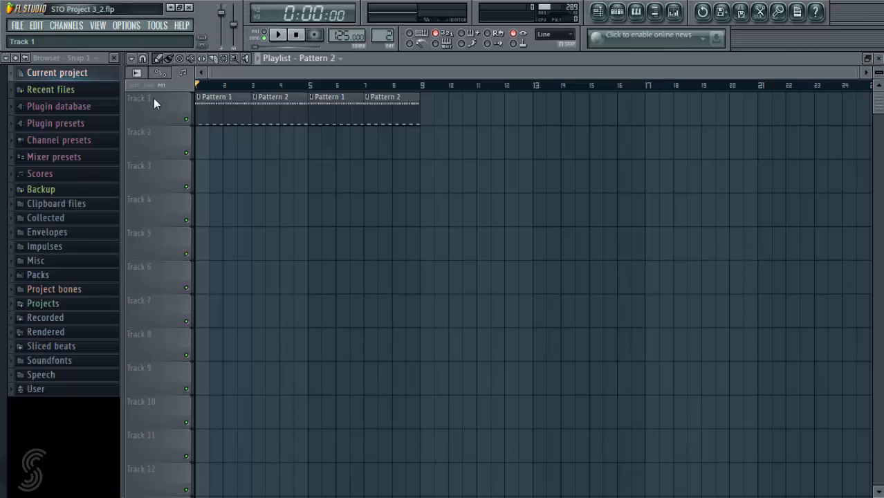
click(153, 141)
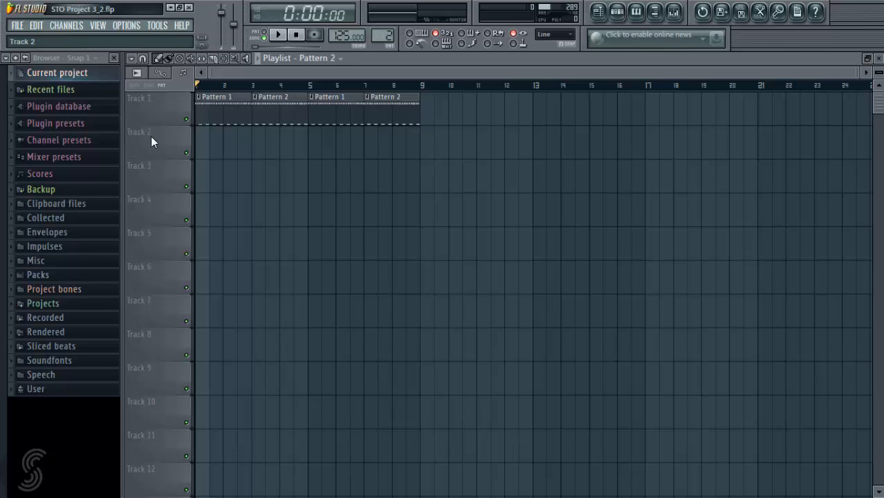